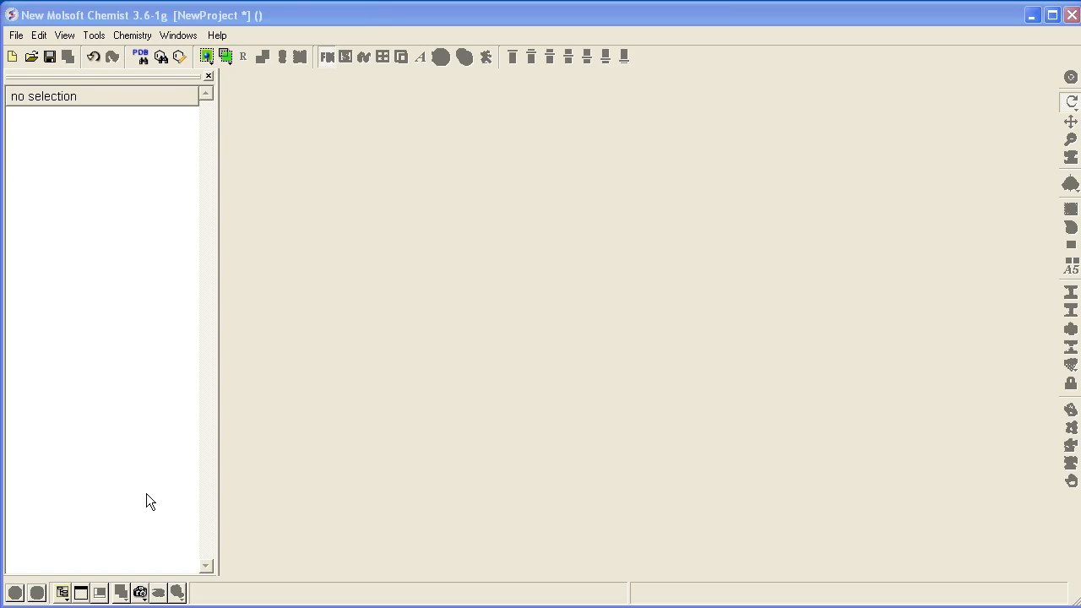
# - Load example_ph4.icb with its four-feature pharmacophore and 9994-row 3D compound table
pyautogui.click(15, 34)
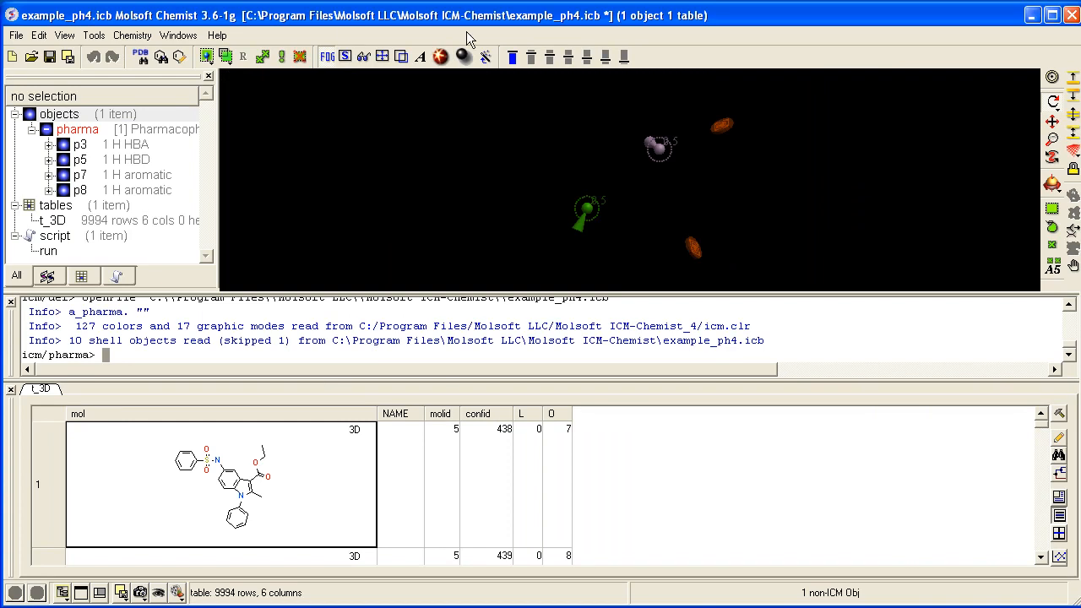
pyautogui.moveTo(565, 24)
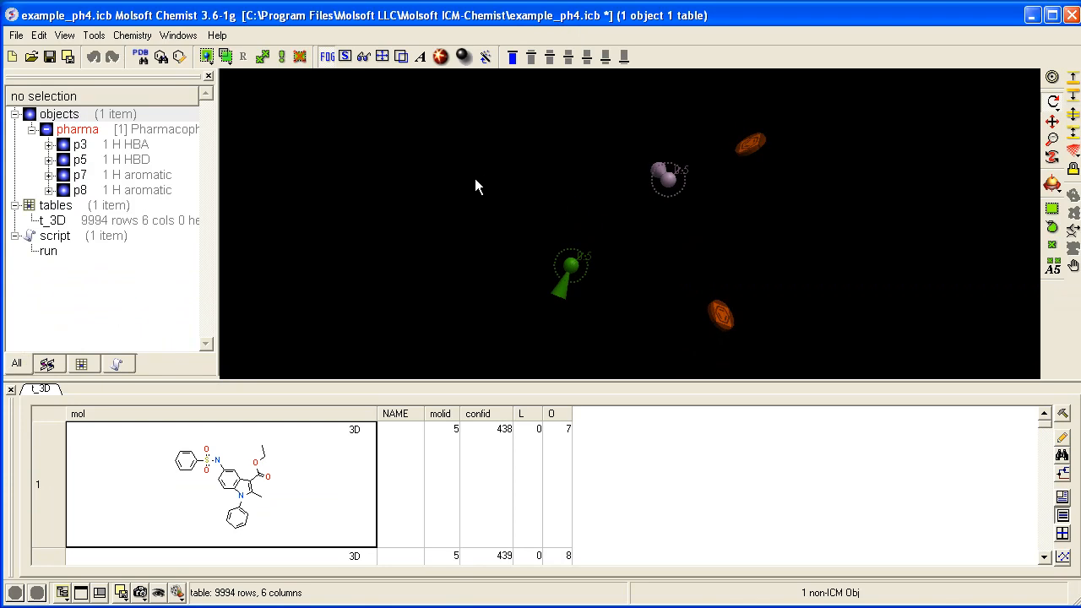
pyautogui.moveTo(273, 267)
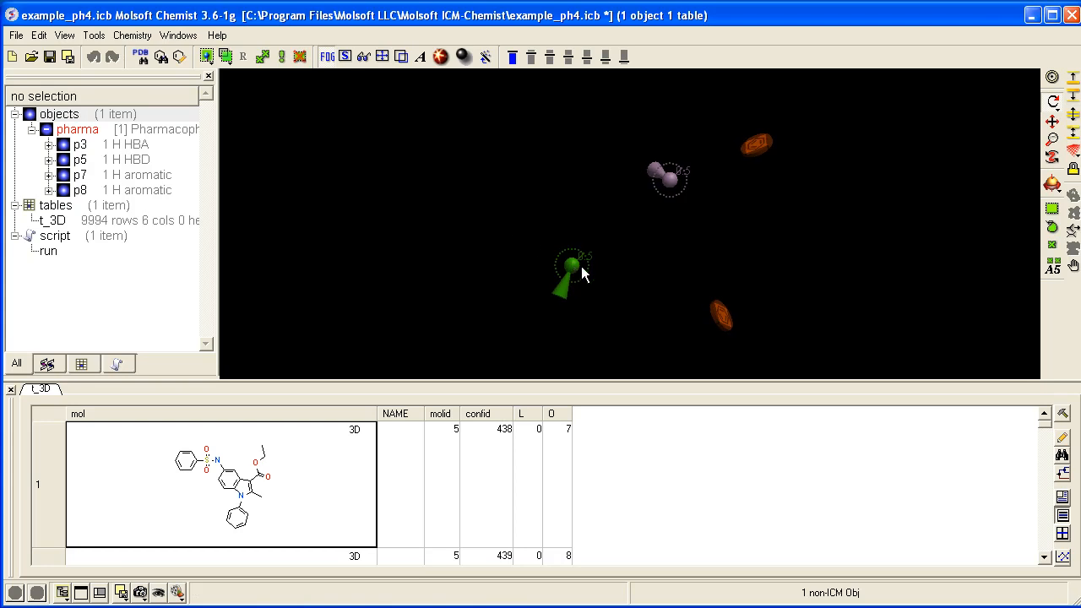
# - Edit the green p3 point, keeping type HBA and radius 0.5, and confirm
pyautogui.rightClick(566, 273)
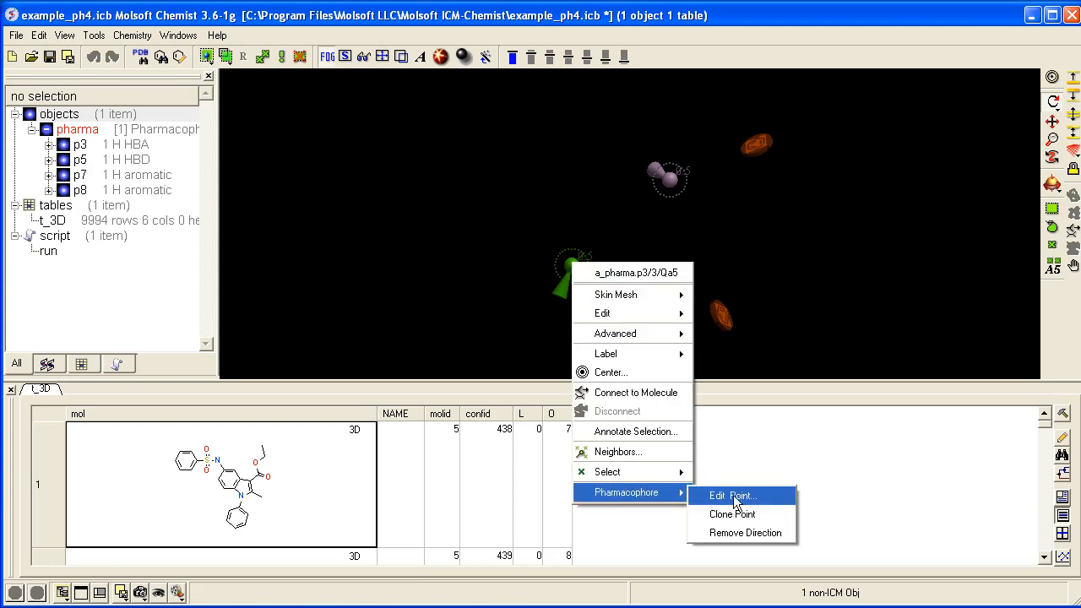
pyautogui.click(730, 497)
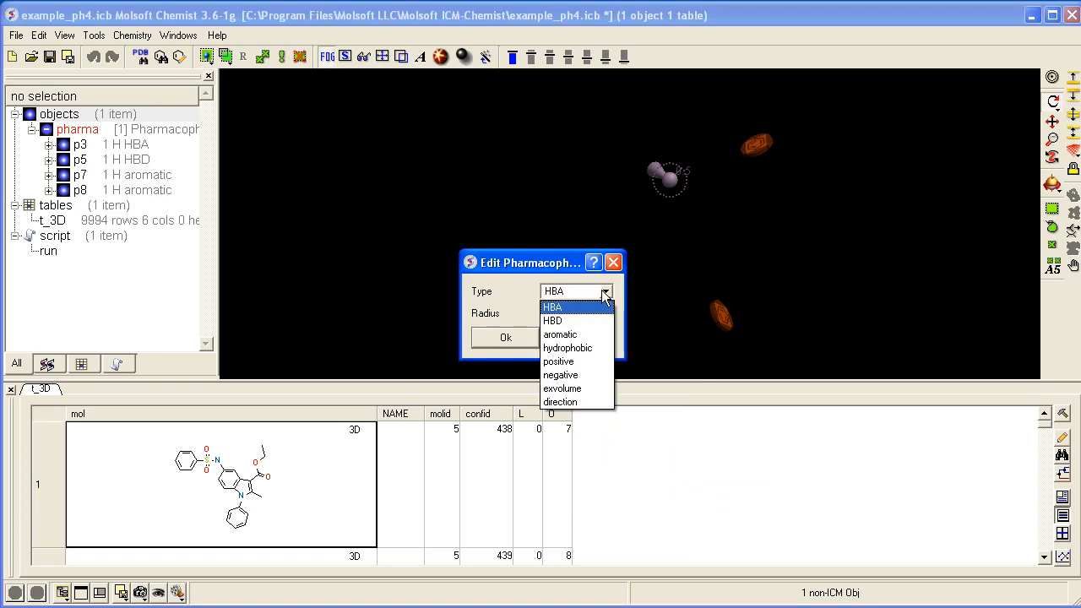
pyautogui.click(576, 291)
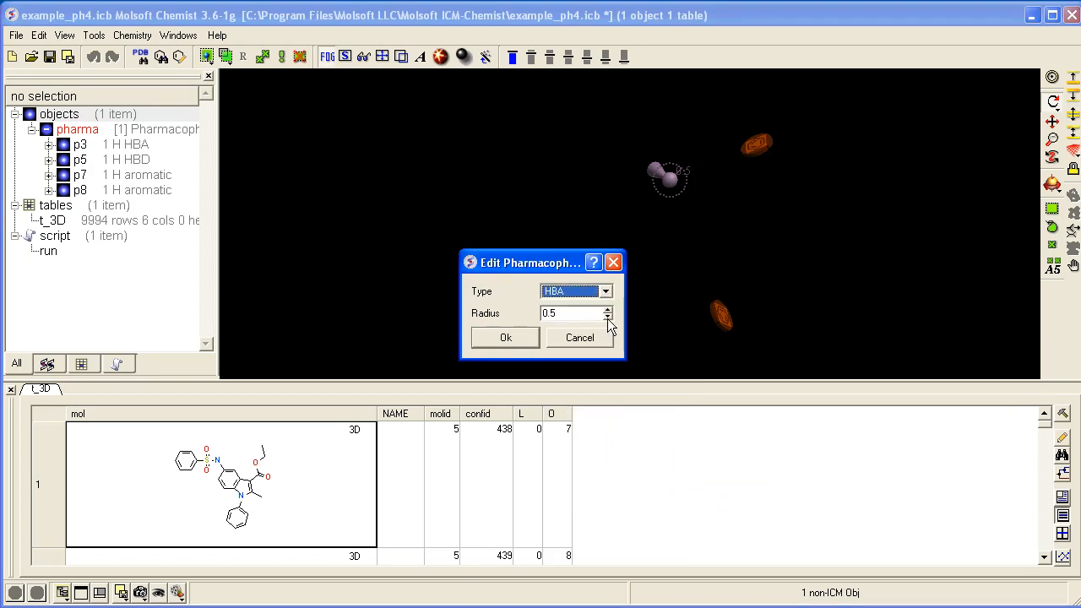
pyautogui.click(505, 338)
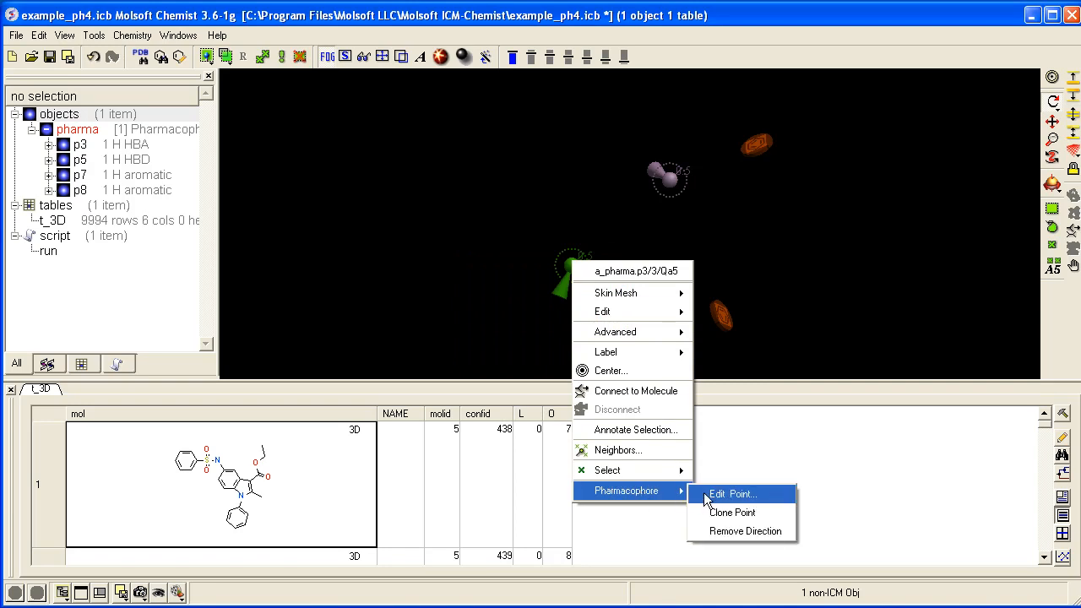
pyautogui.moveTo(733, 514)
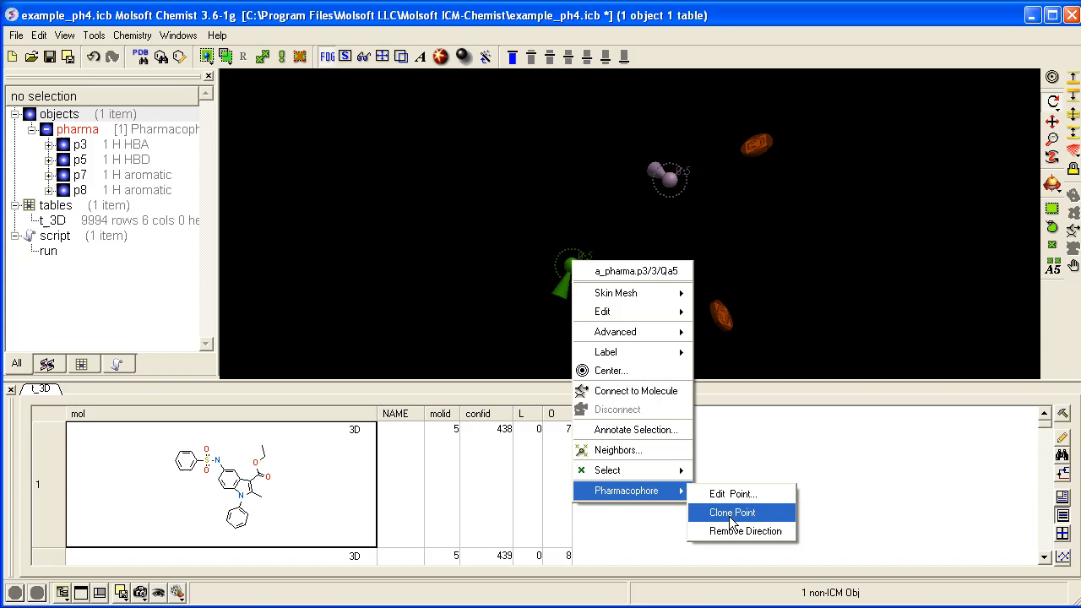
pyautogui.moveTo(722, 515)
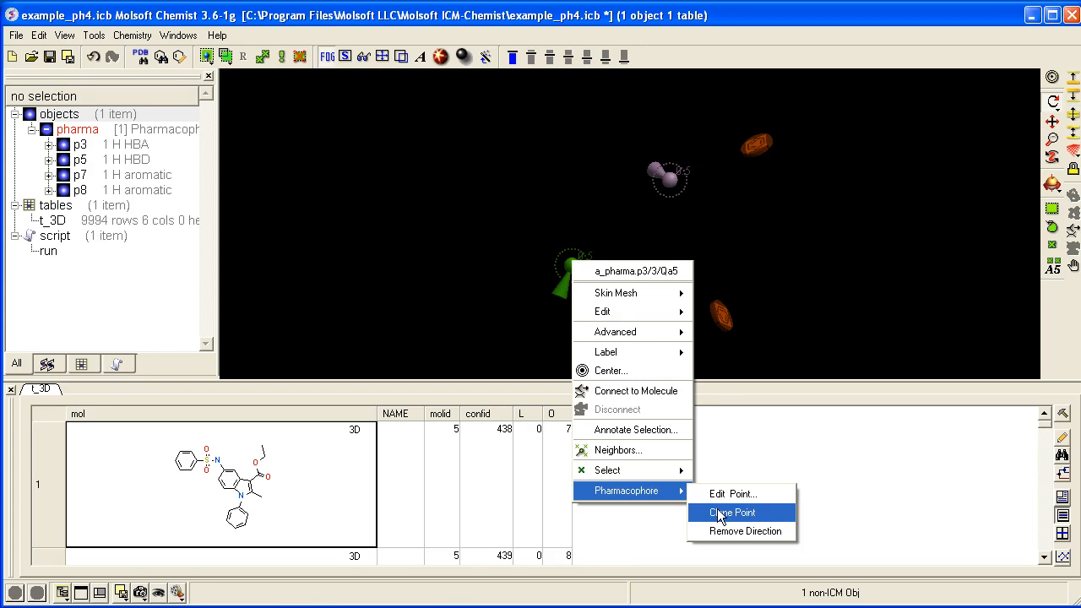
pyautogui.moveTo(817, 358)
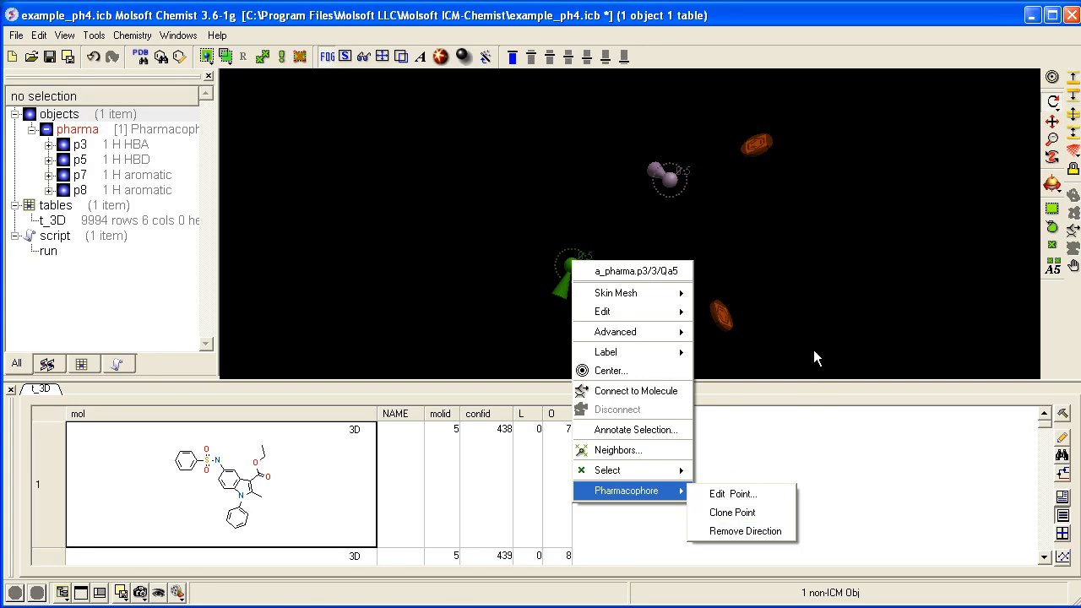
# - Dismiss the p3 point's Pharmacophore menu without applying Clone Point
pyautogui.click(744, 530)
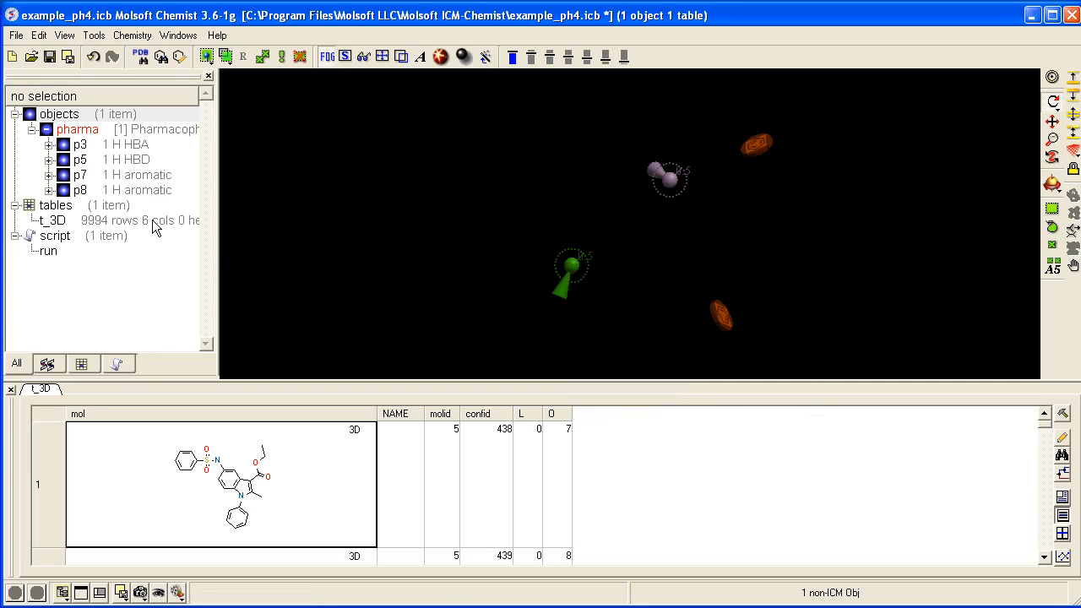
# - Delete aromatic point p8, leaving p3, p5 and p7, and reopen p3's context menu
pyautogui.rightClick(81, 190)
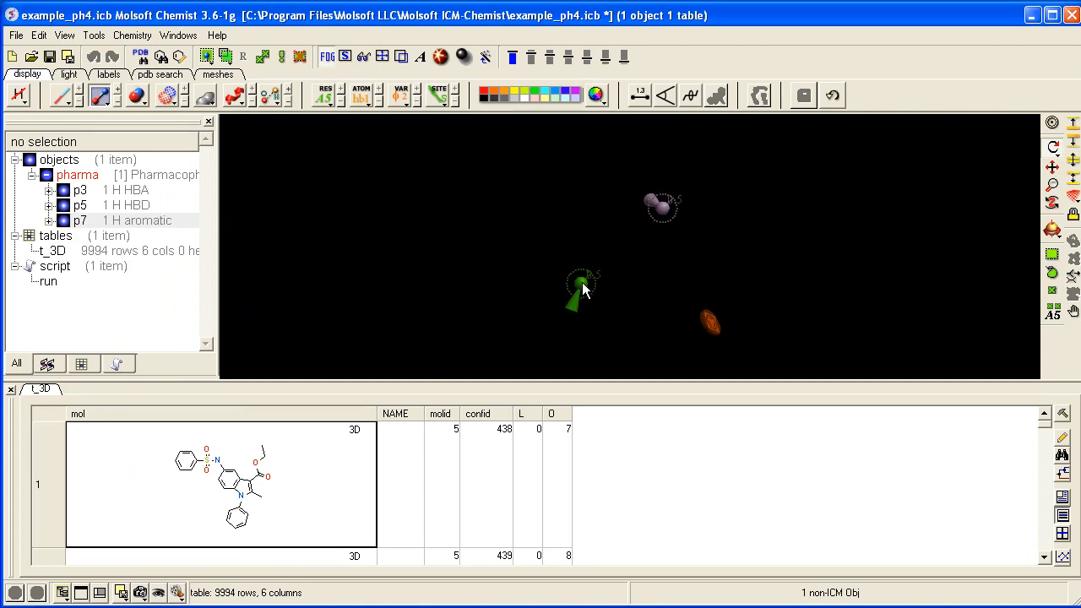
pyautogui.rightClick(583, 287)
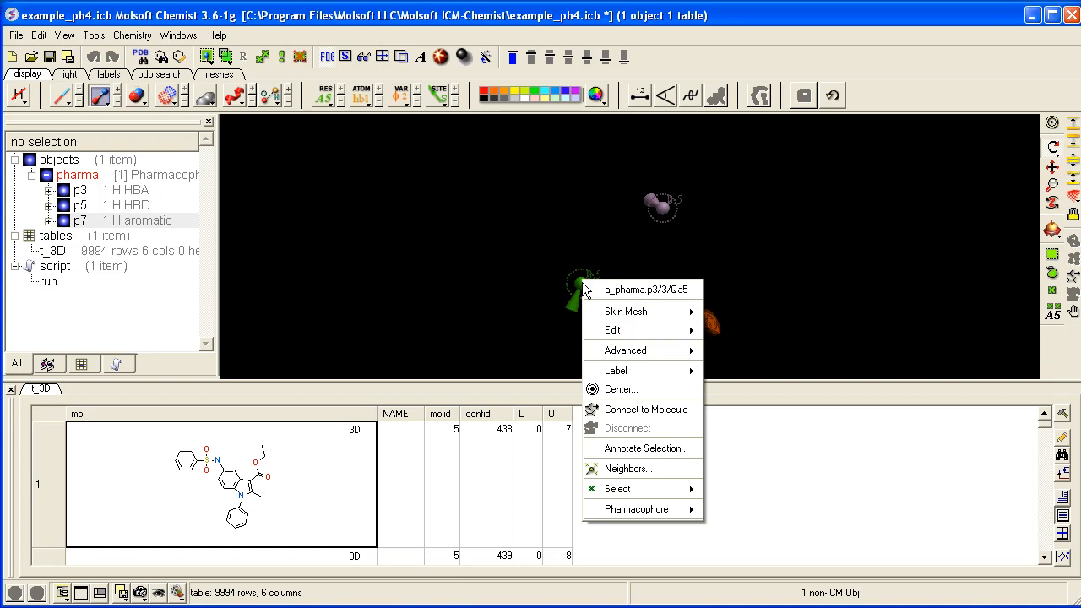